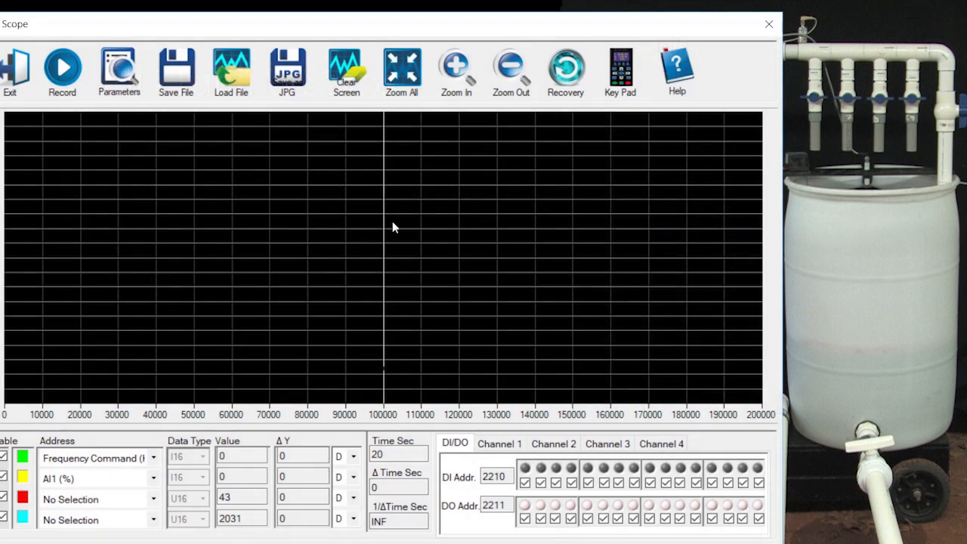
# Enable the AI1 tank-level channel and start recording the open-loop step-test trace
pyautogui.click(62, 68)
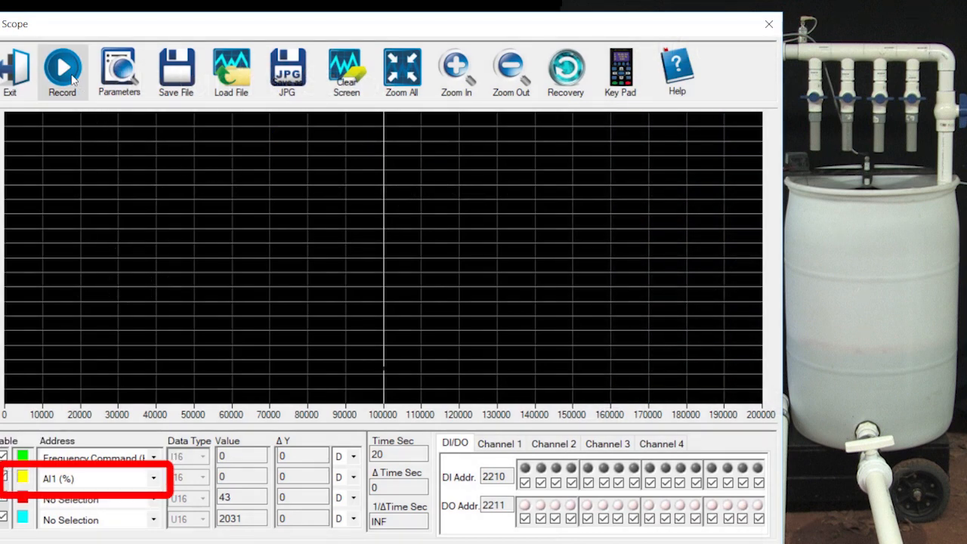
pyautogui.click(62, 68)
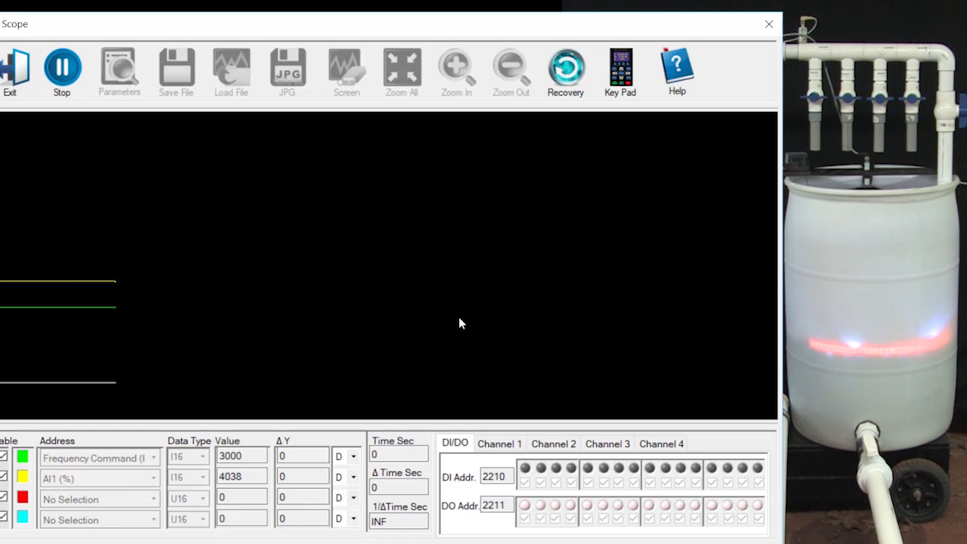
pyautogui.click(620, 73)
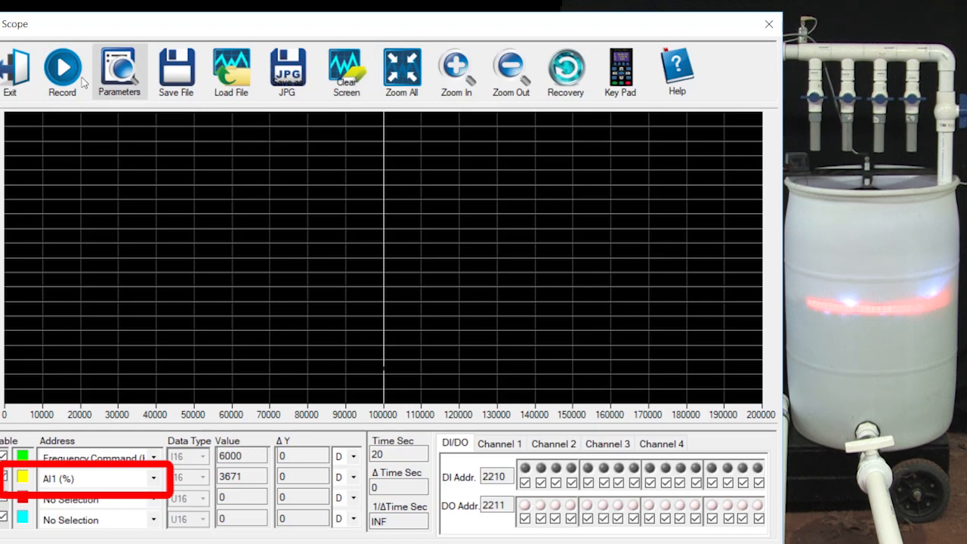
# Restart the scope to capture the frequency step to 42.50 Hz and rising tank level
pyautogui.click(62, 67)
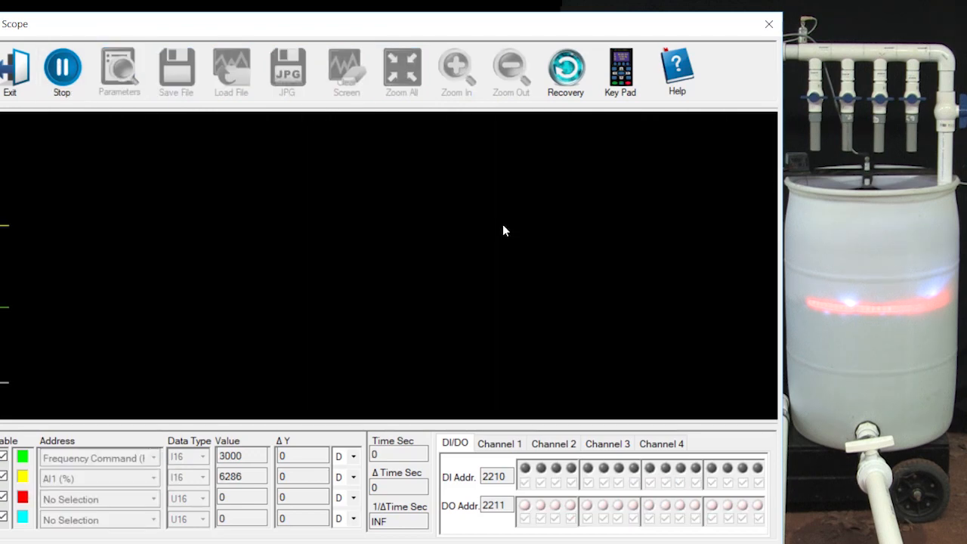
pyautogui.click(620, 68)
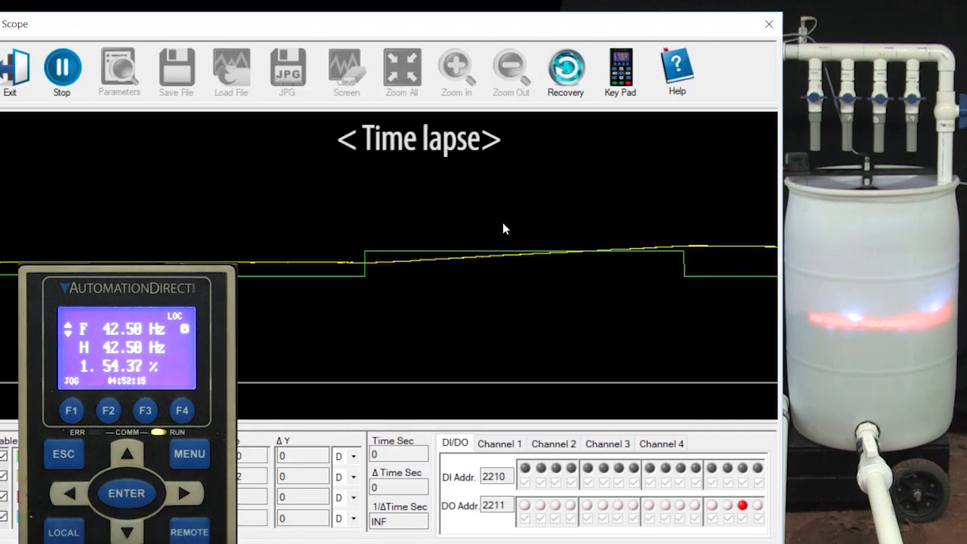
pyautogui.click(62, 68)
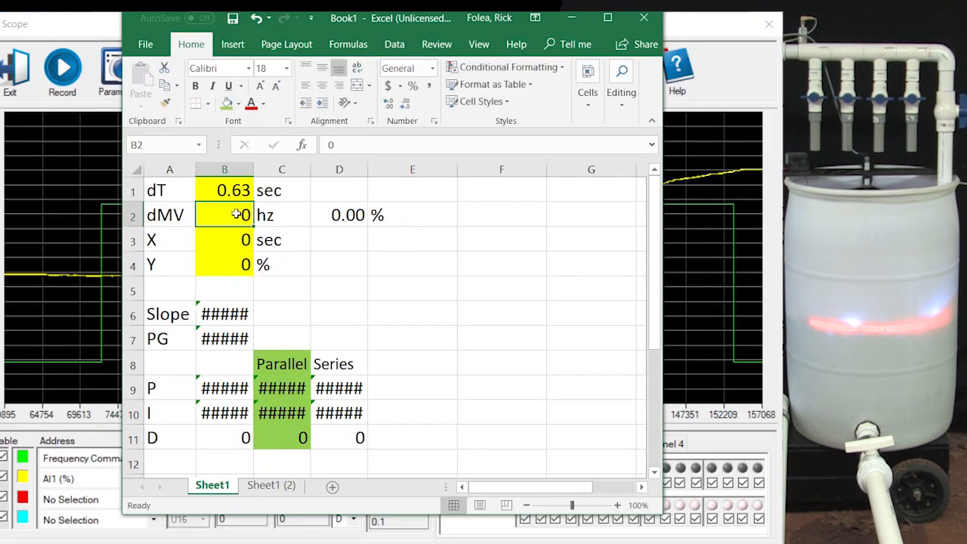
# Enter 4 as the dMV step-test change in cell B2 to compute the P, I, D constants
pyautogui.write('430')
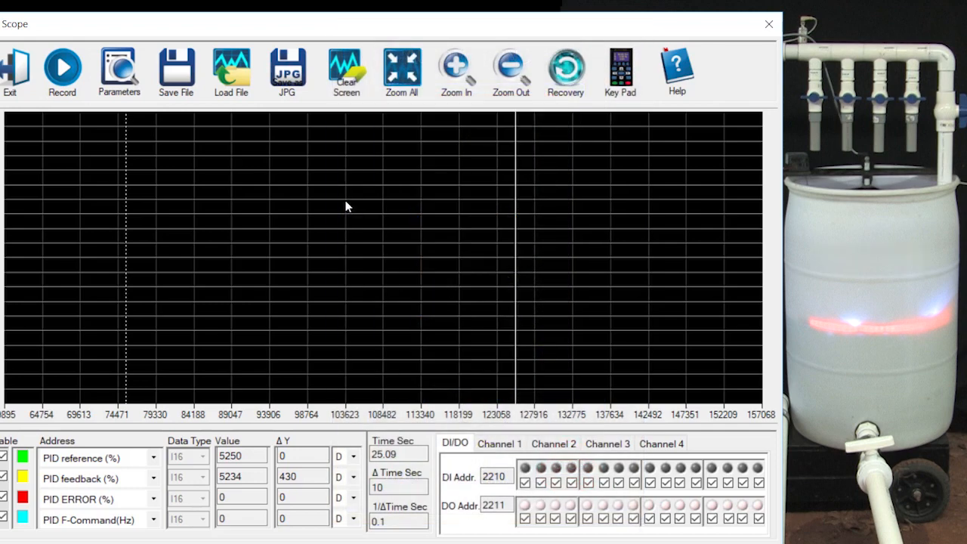
# Enable the PID reference and feedback channels and start recording the tank-fill run
pyautogui.click(98, 458)
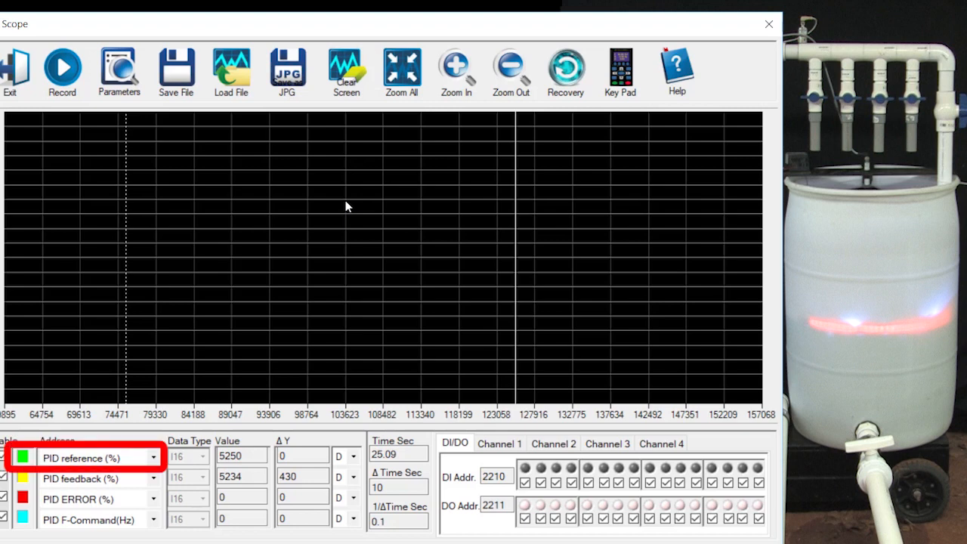
pyautogui.click(83, 477)
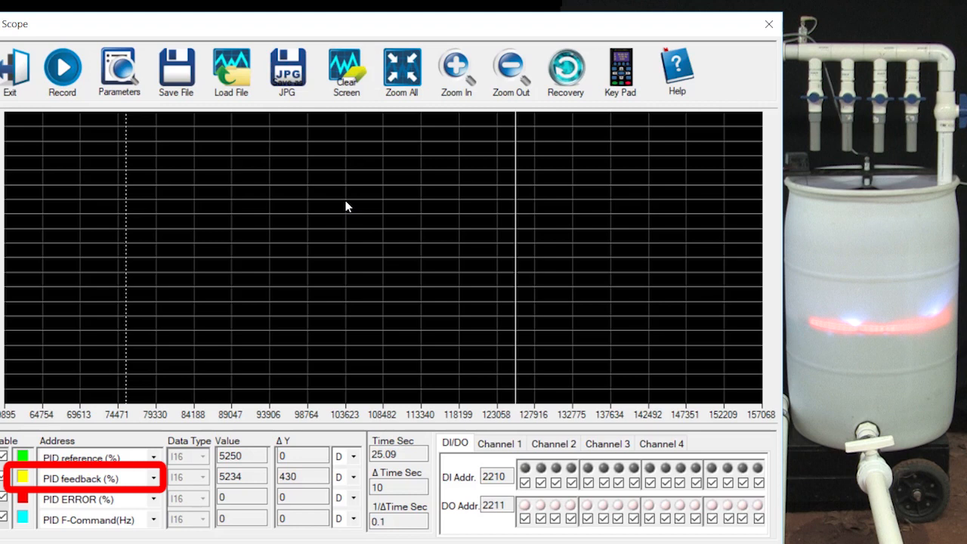
pyautogui.click(83, 520)
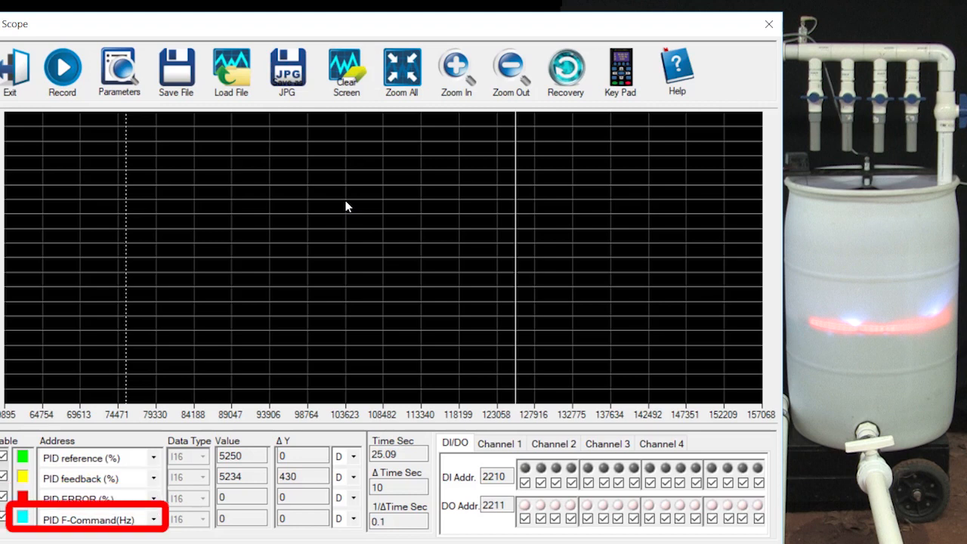
pyautogui.moveTo(221, 163)
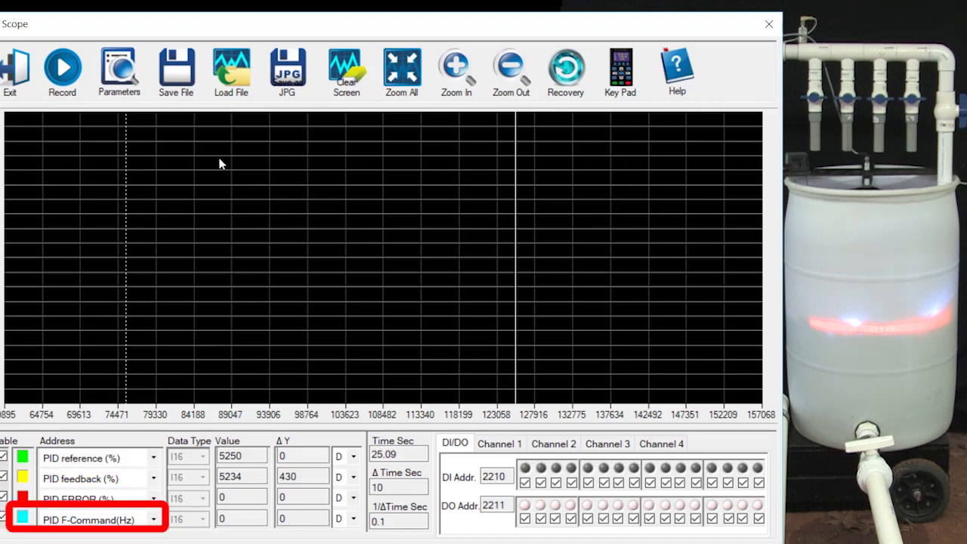
pyautogui.click(620, 68)
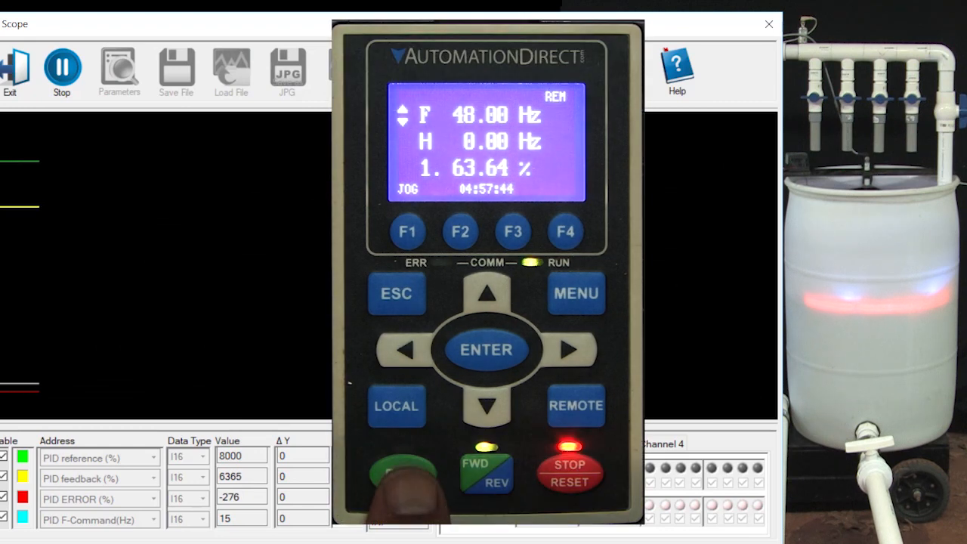